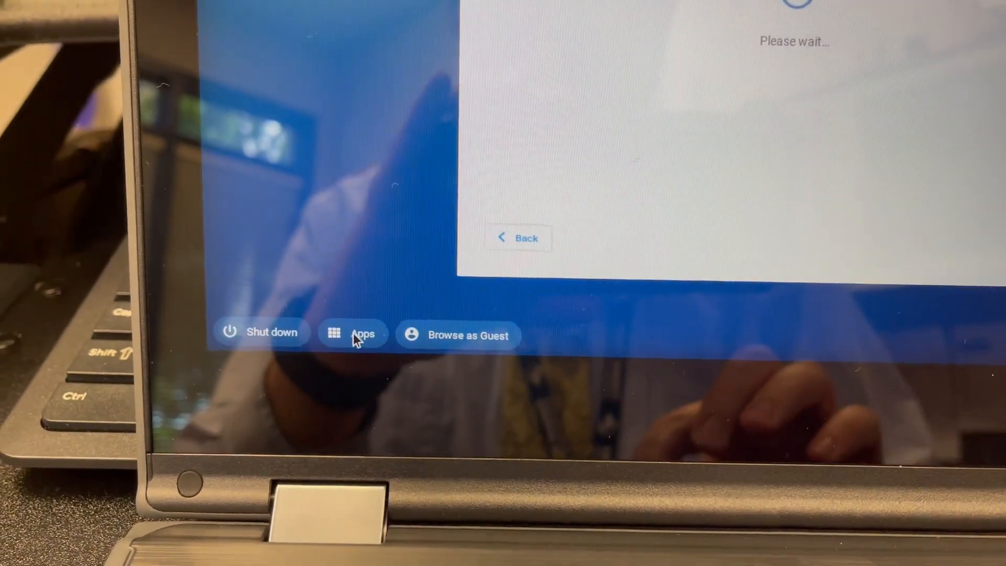
- Show the kiosk apps list from the login screen's bottom shelf
click(353, 333)
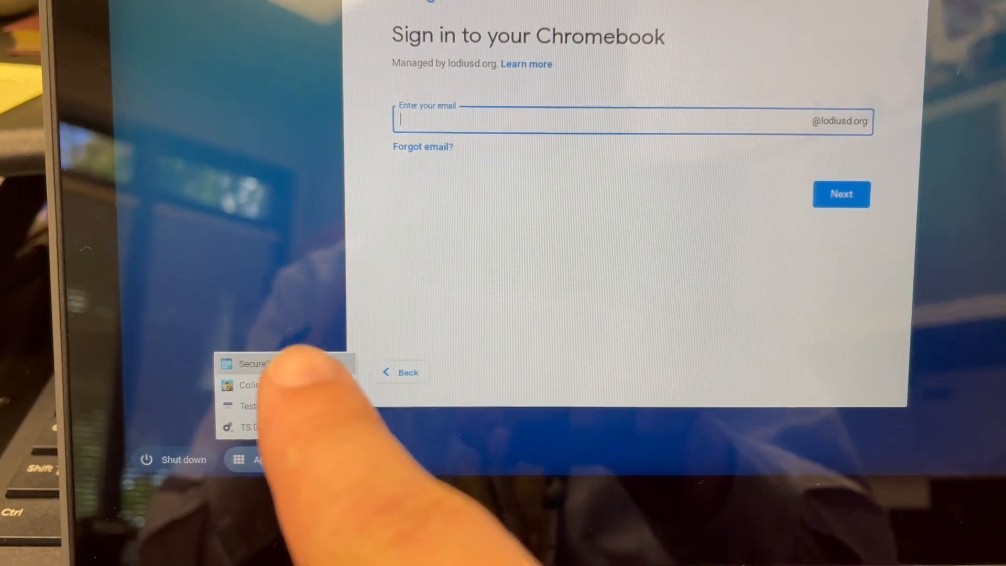
- Launch the SecureTestBrowser kiosk app so it asks for an organization or state
click(250, 364)
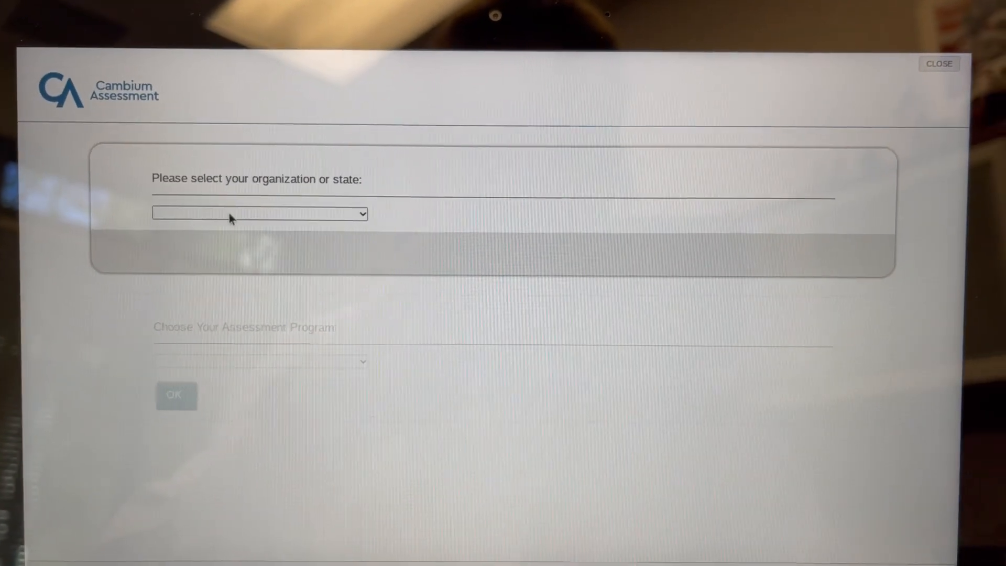
- Choose California with the California Assessment System and confirm to reach CAASPP/ELPAC sign-in
click(259, 213)
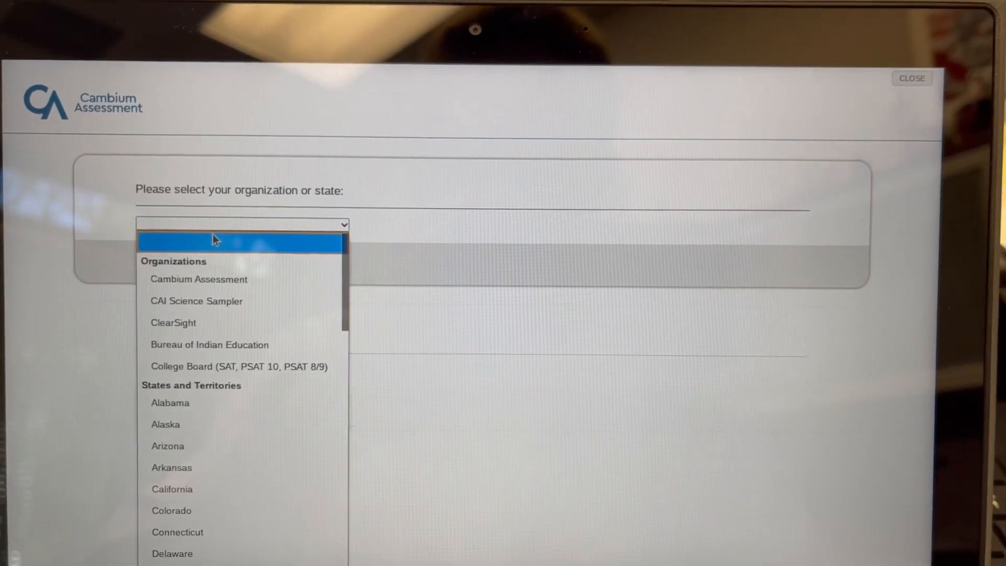
mouse_move(180, 431)
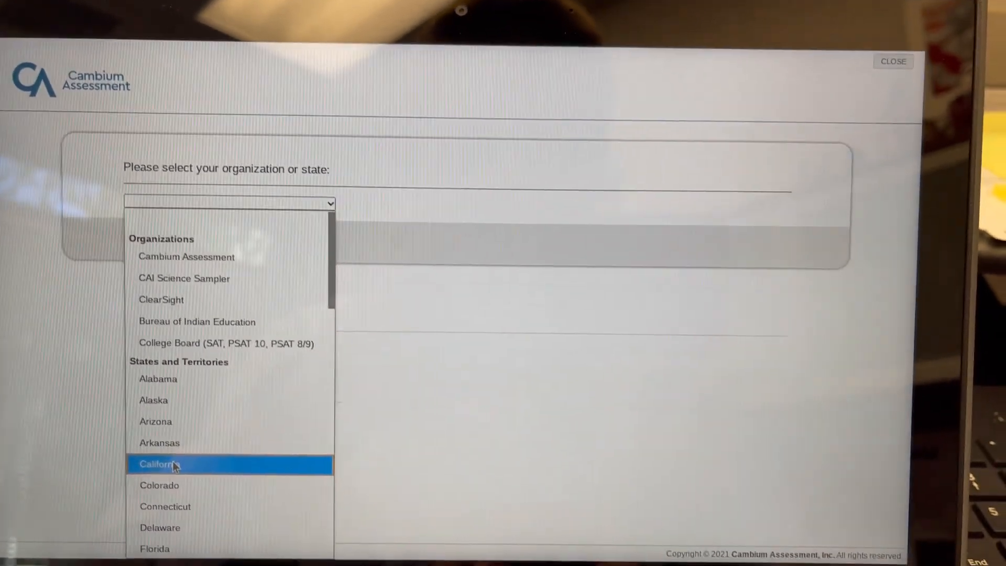
click(156, 465)
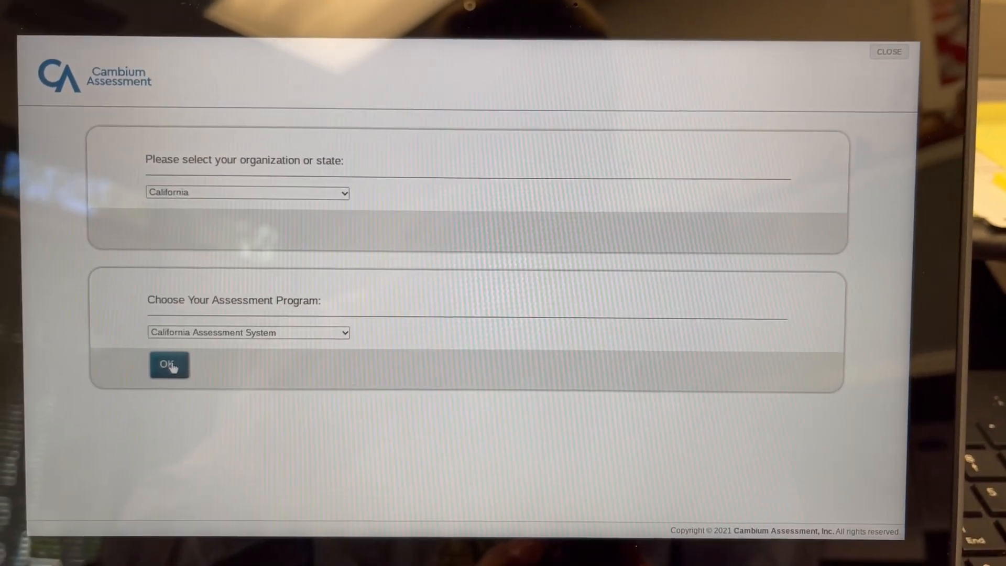
click(169, 365)
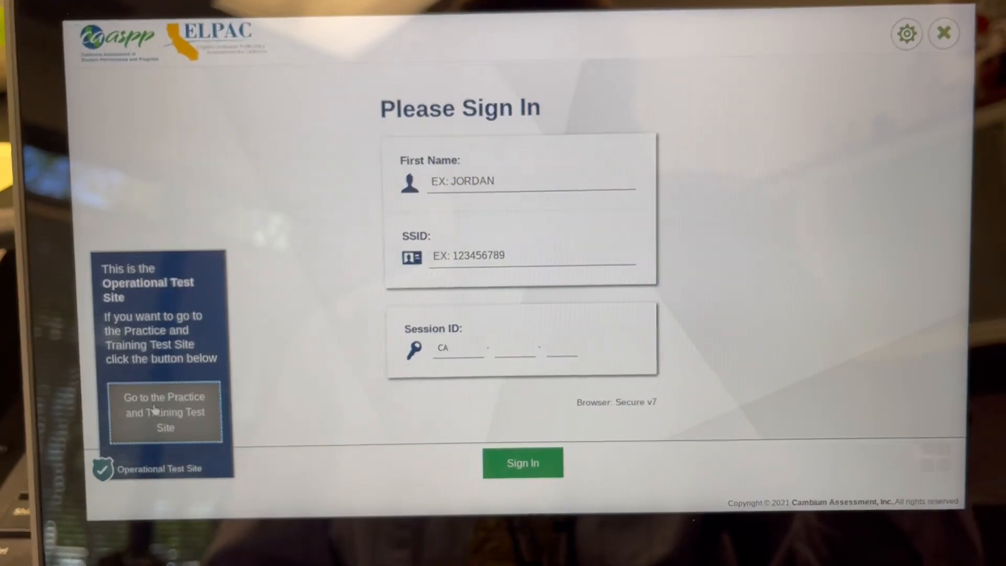
click(165, 411)
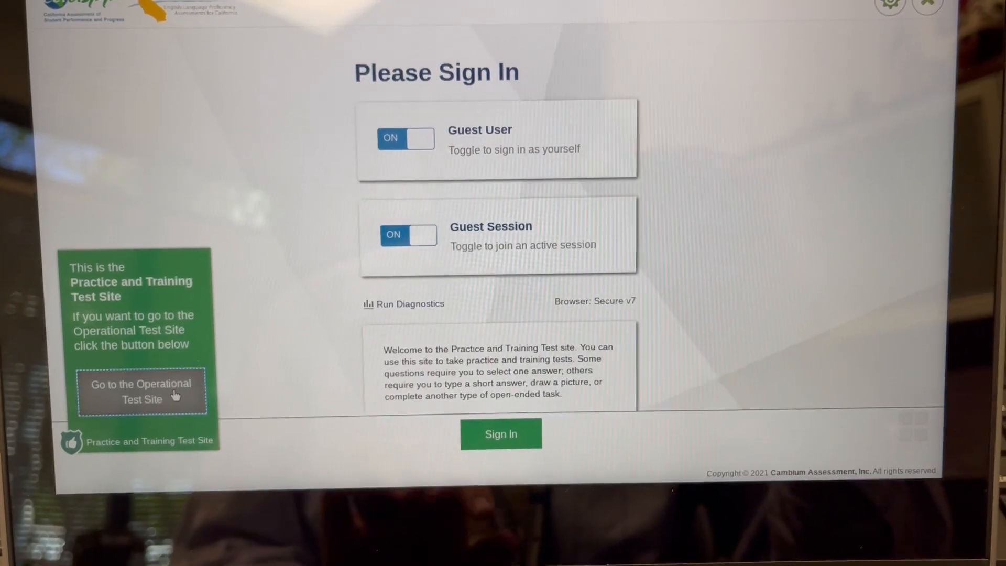
click(143, 391)
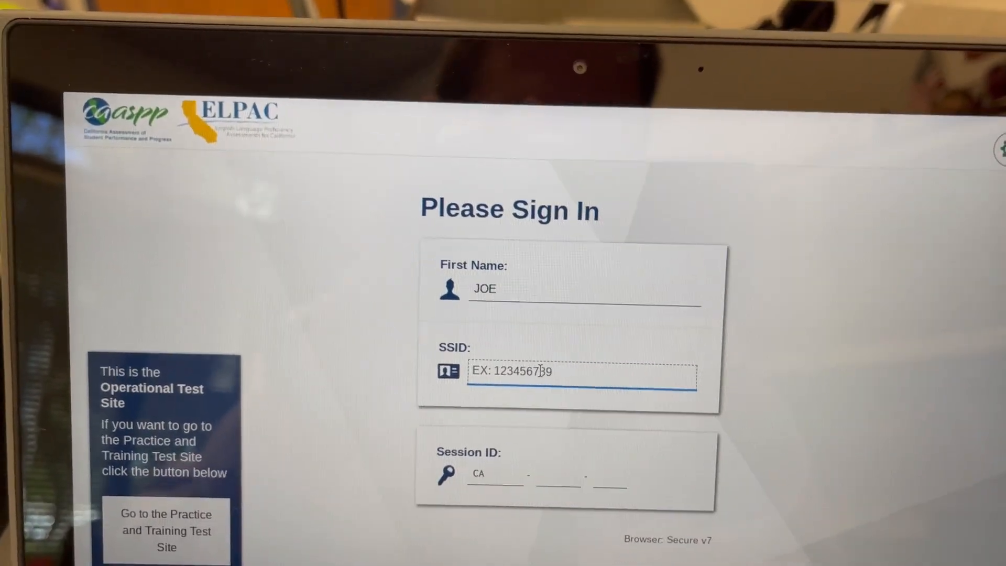
- Fill in the SSID and session ID CA-0897-13 on the sign-in form
text(123456789)
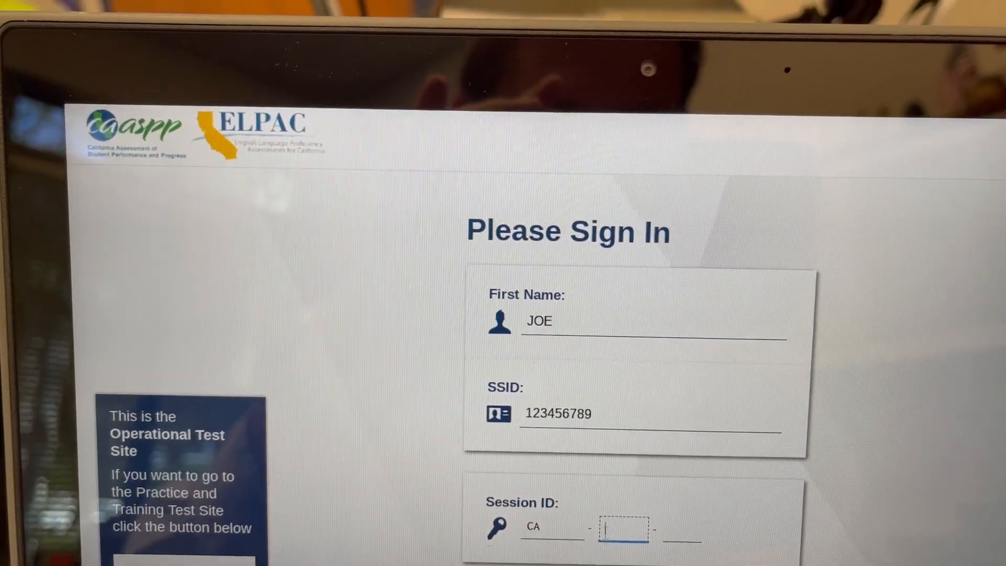
text(0897)
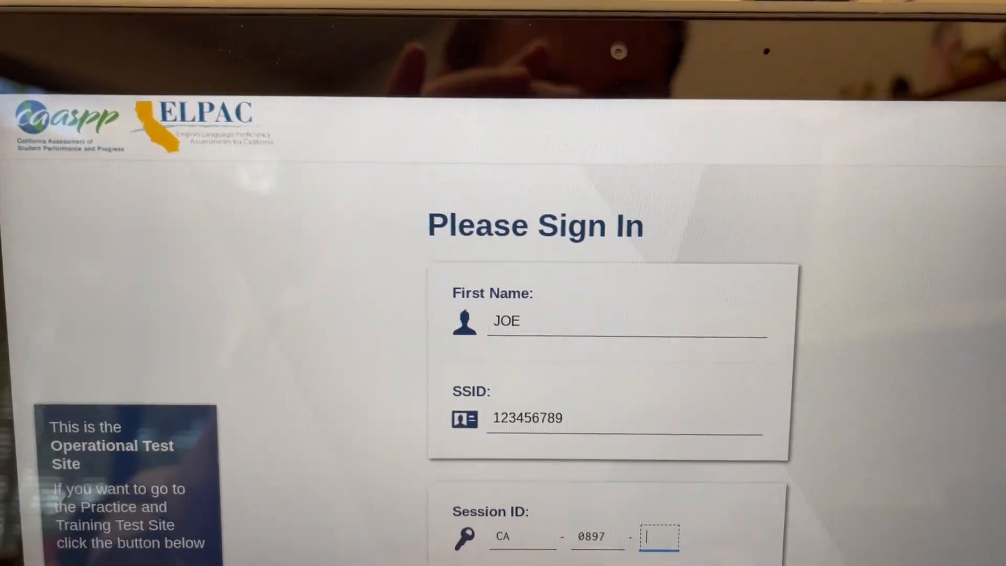
text(13)
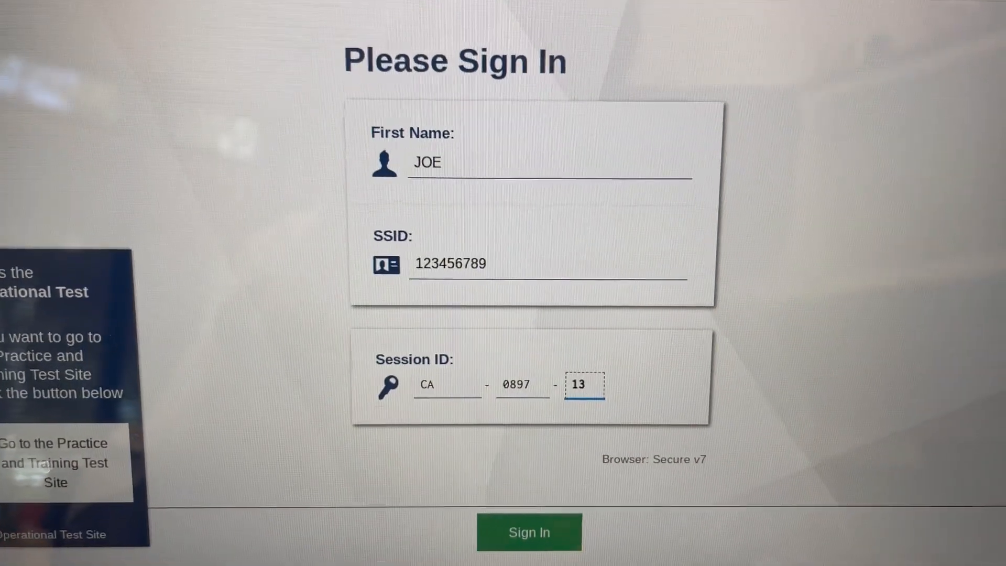